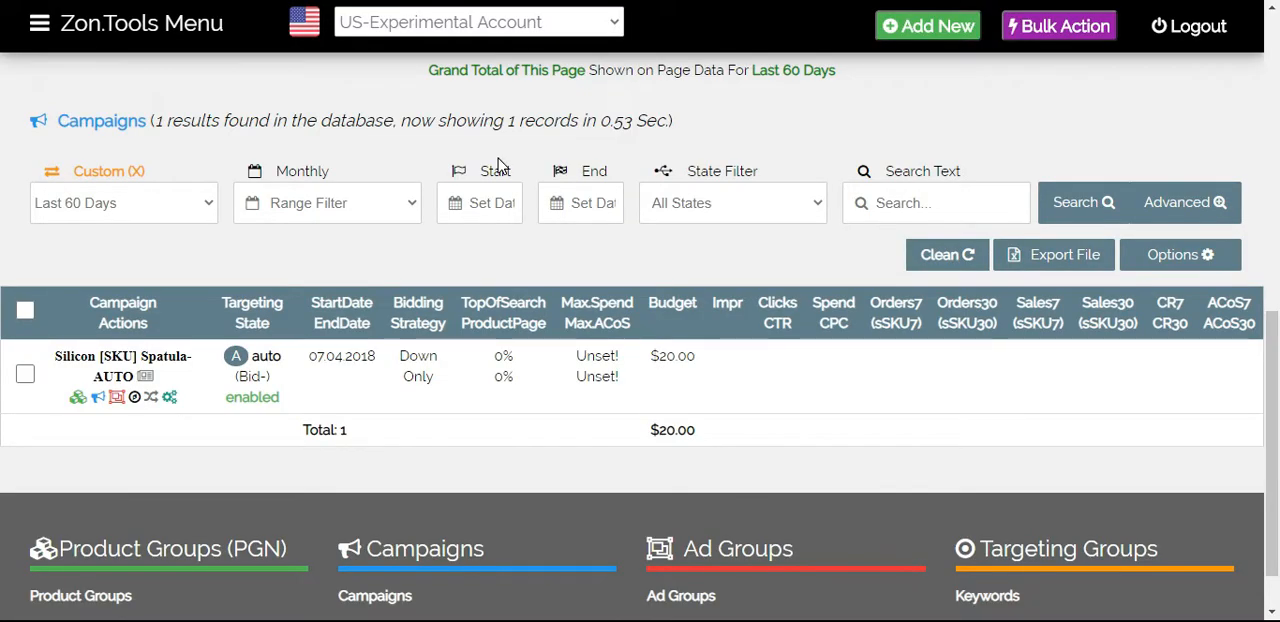
{"action": "mouse_move", "coordinate": [628, 344]}
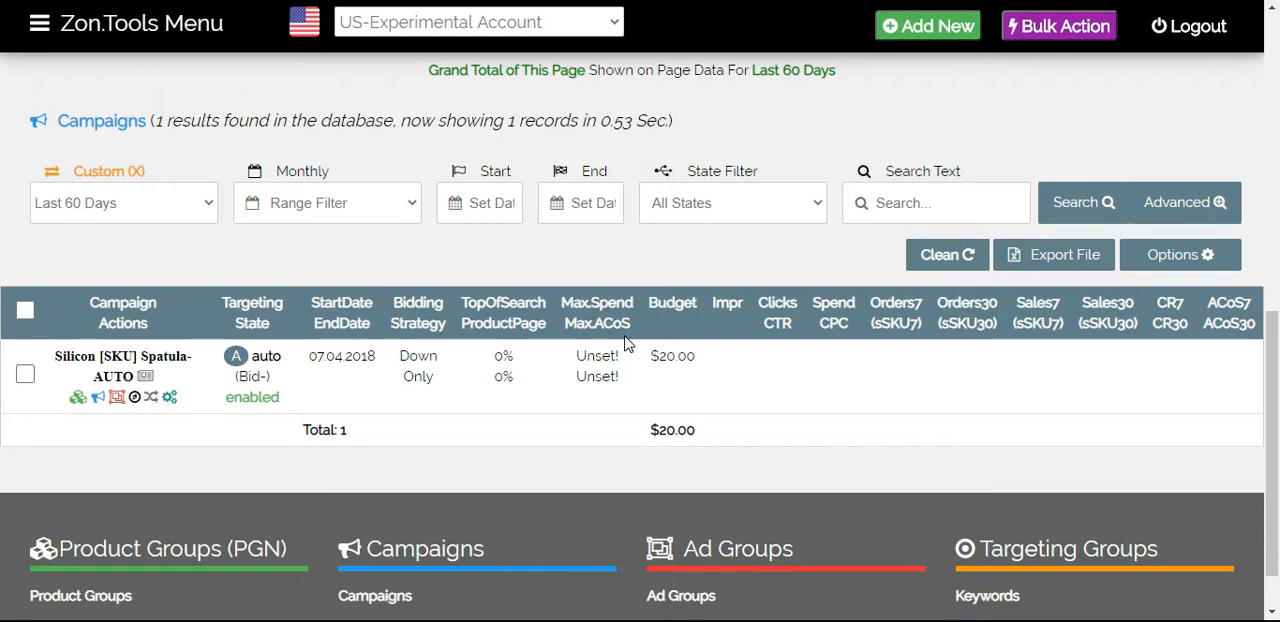
{"action": "mouse_move", "coordinate": [568, 324]}
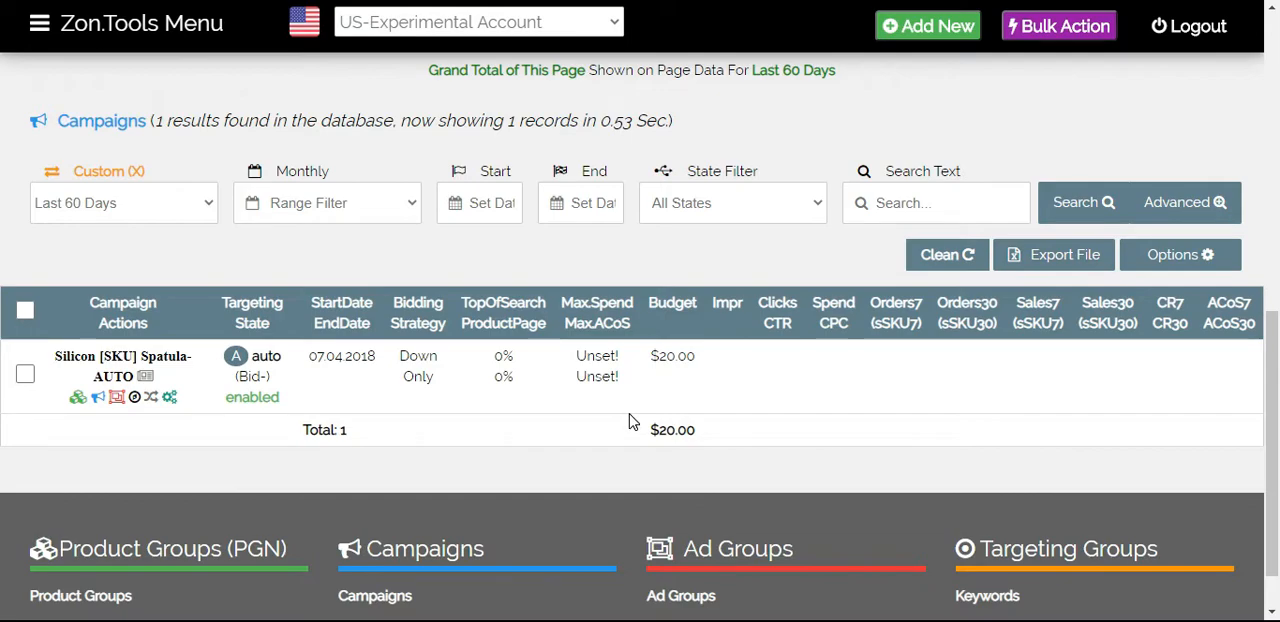
{"action": "mouse_move", "coordinate": [168, 398]}
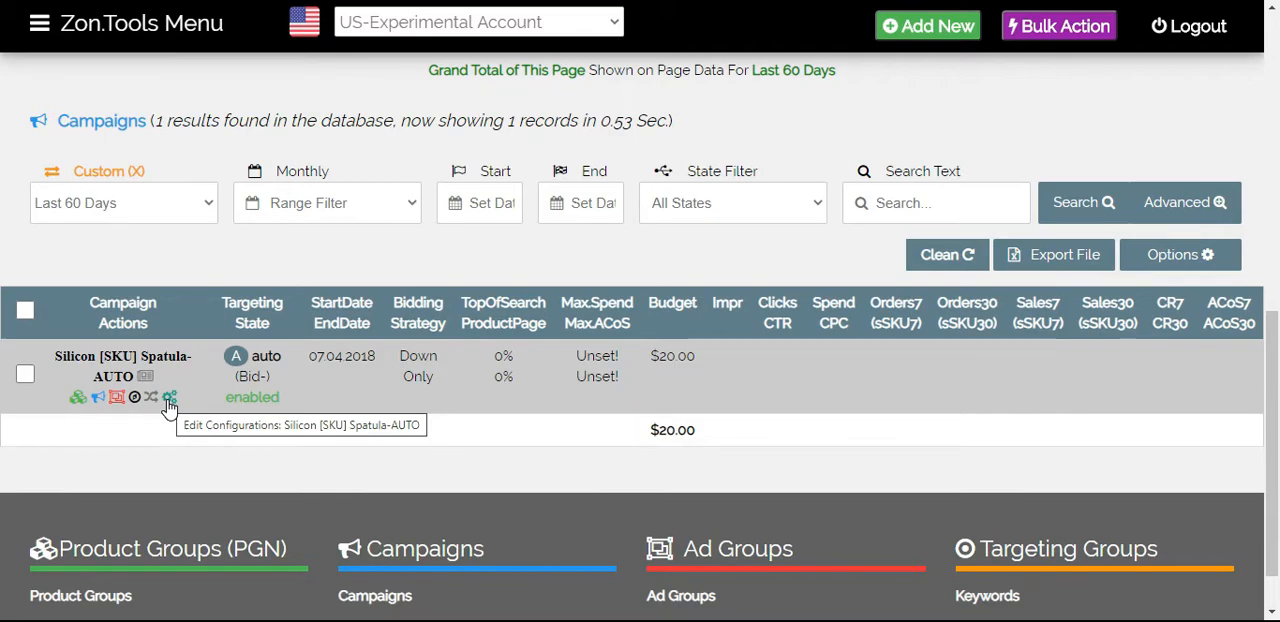
Bring up the Rules settings window for the Silicon Spatula-AUTO campaign
{"action": "left_click", "coordinate": [168, 396]}
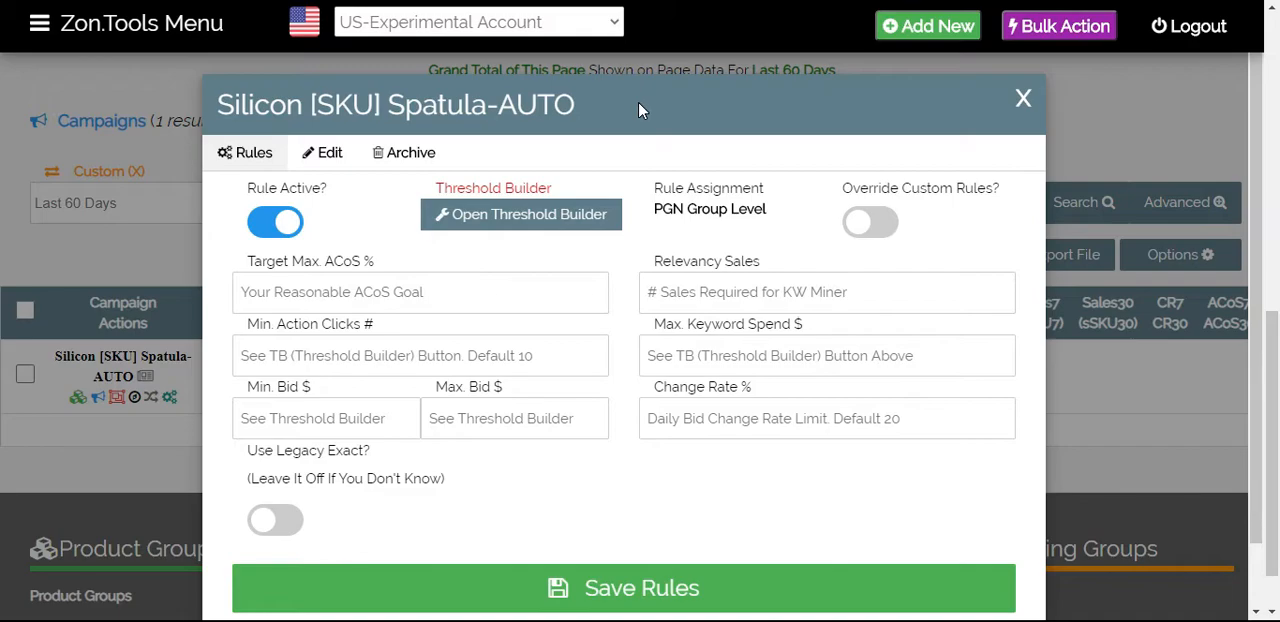
{"action": "mouse_move", "coordinate": [350, 356]}
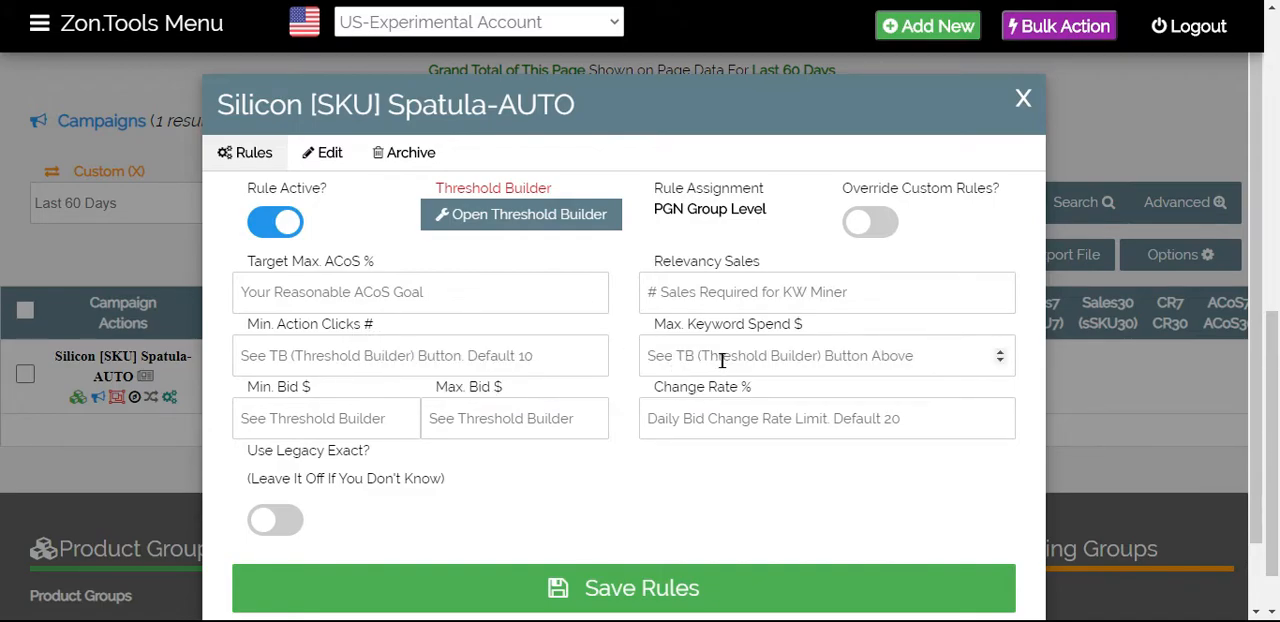
{"action": "mouse_move", "coordinate": [284, 400]}
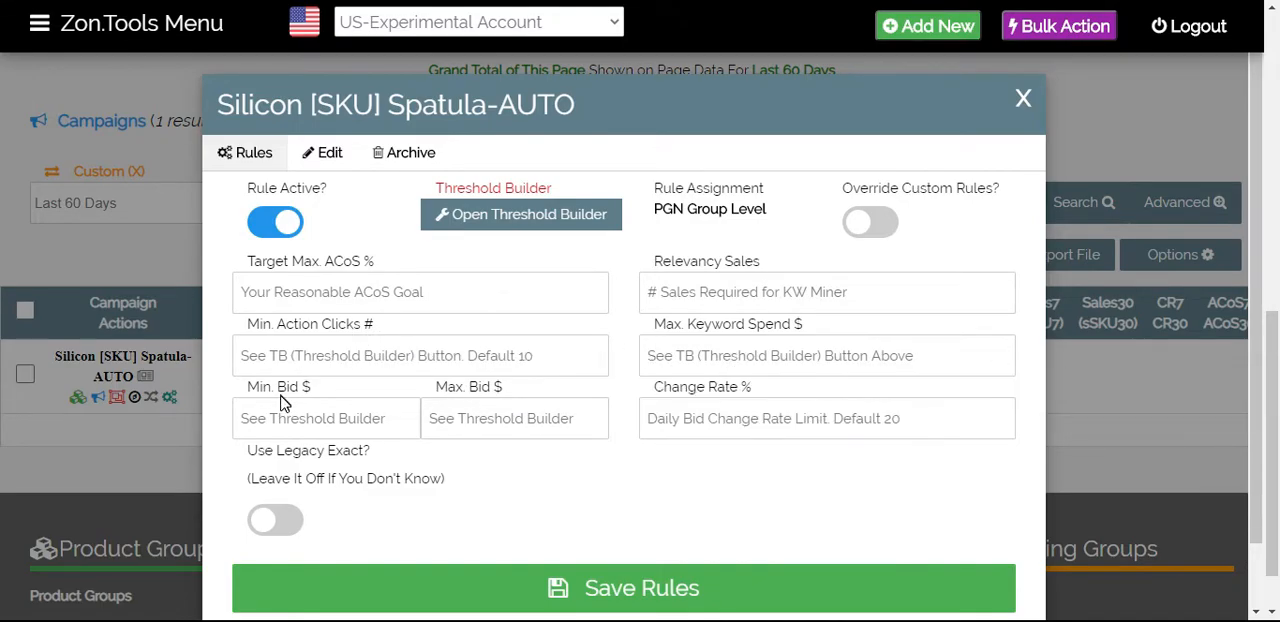
{"action": "mouse_move", "coordinate": [536, 418]}
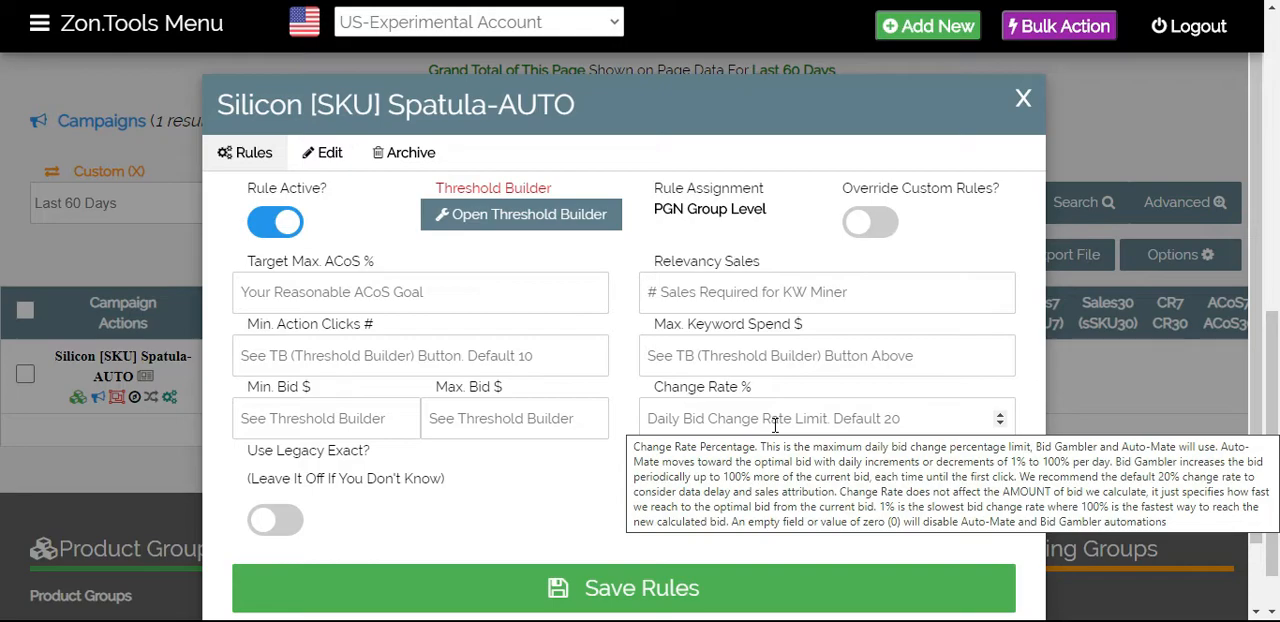
{"action": "mouse_move", "coordinate": [700, 304]}
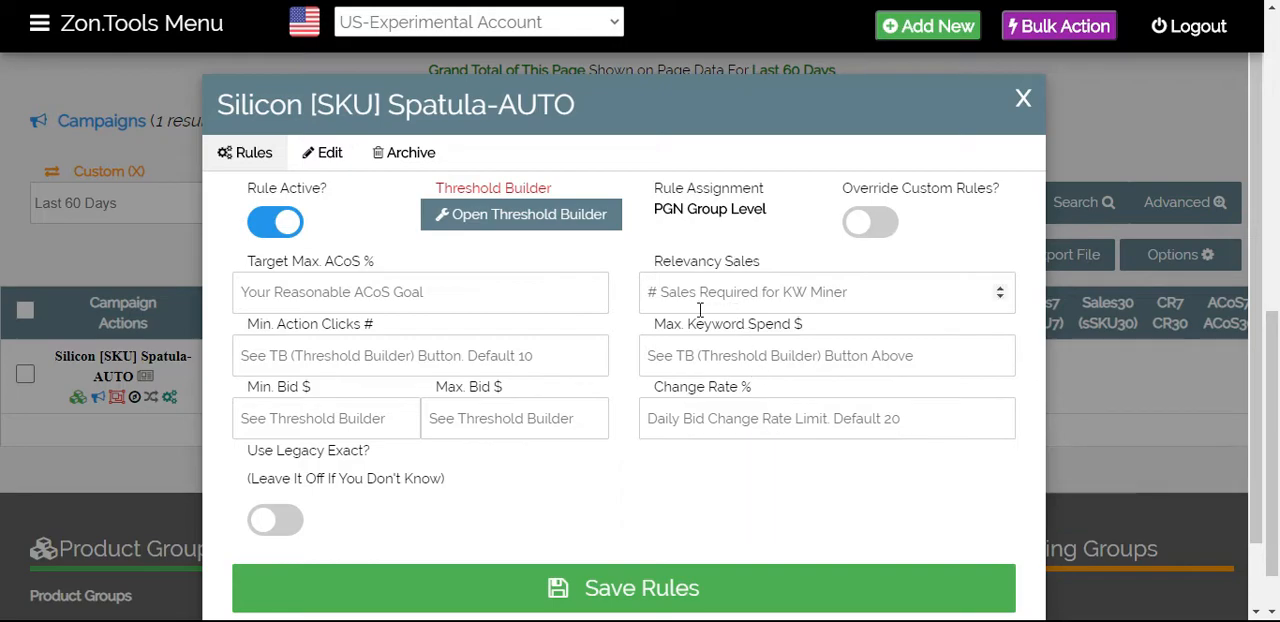
{"action": "mouse_move", "coordinate": [440, 238]}
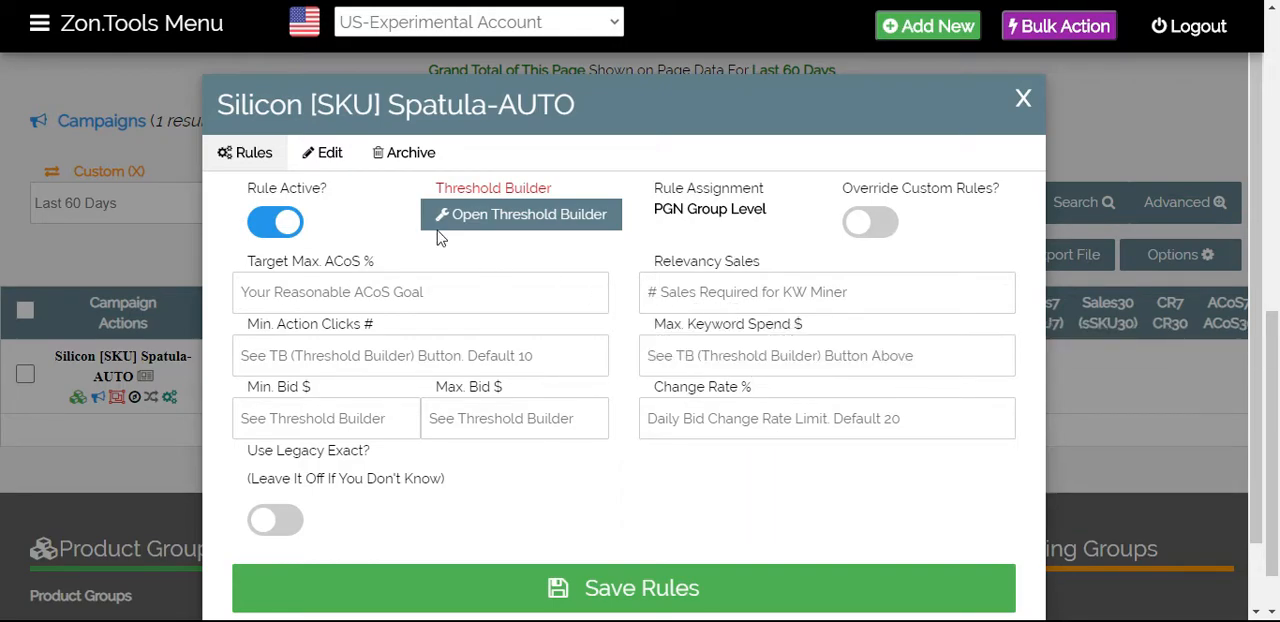
{"action": "mouse_move", "coordinate": [436, 222]}
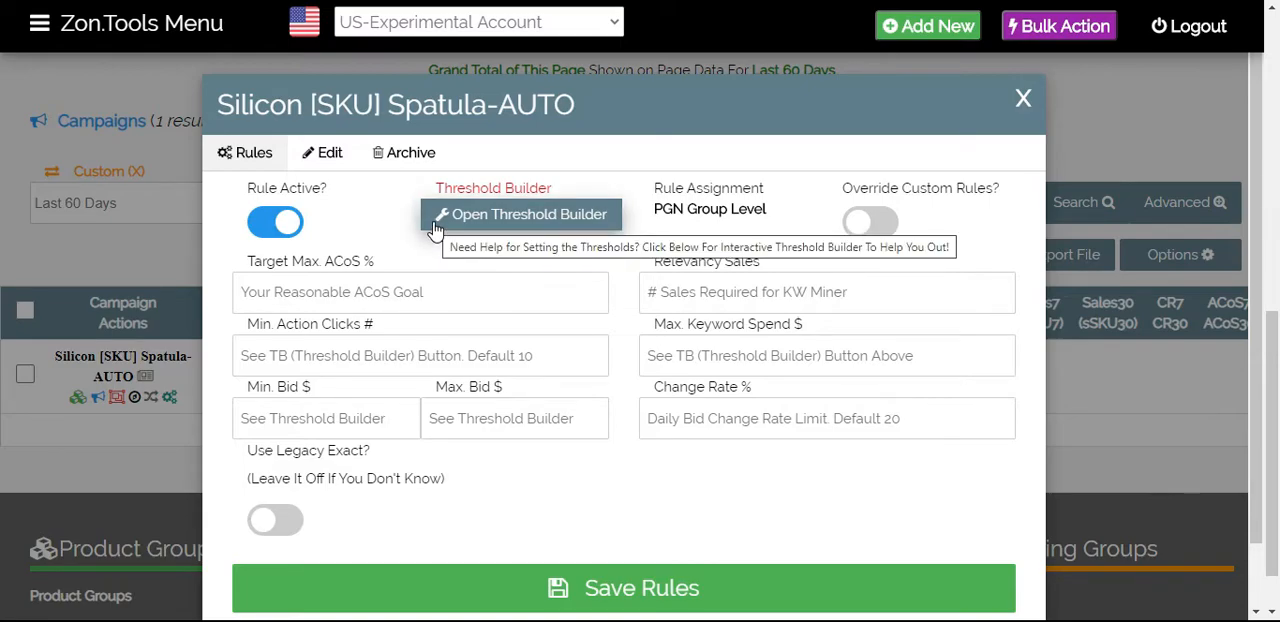
{"action": "mouse_move", "coordinate": [538, 228]}
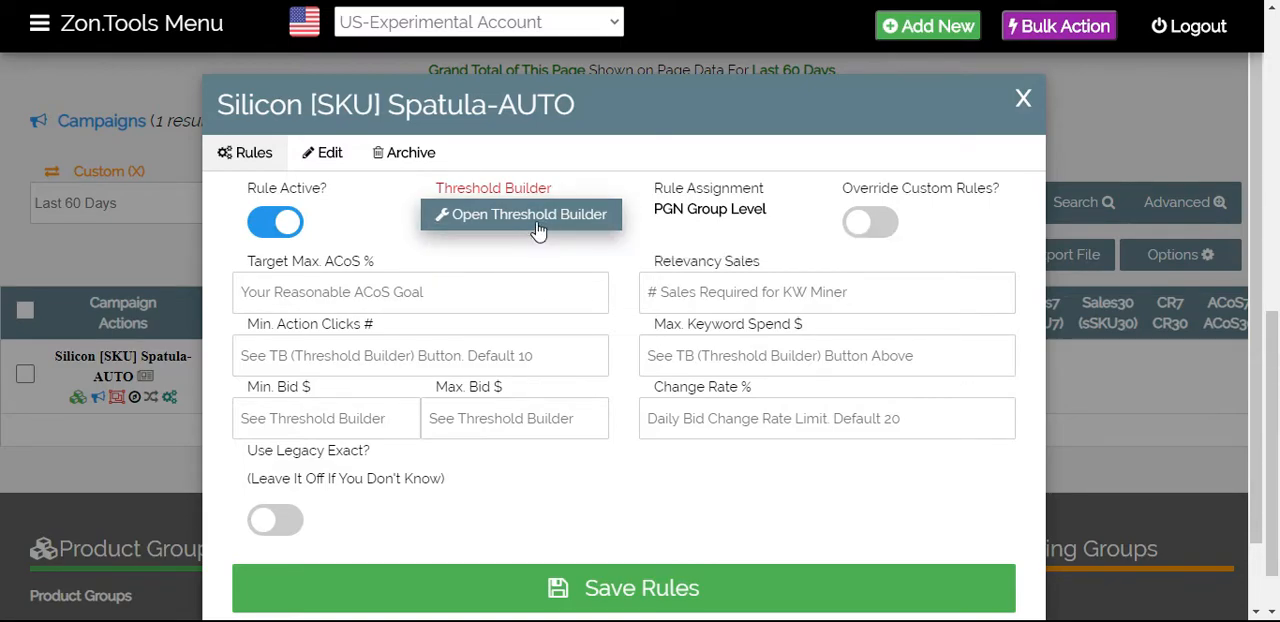
In the Threshold Builder, change the product sale price from 18.99 to 20.99 and move to the profit margin
{"action": "left_click", "coordinate": [520, 214]}
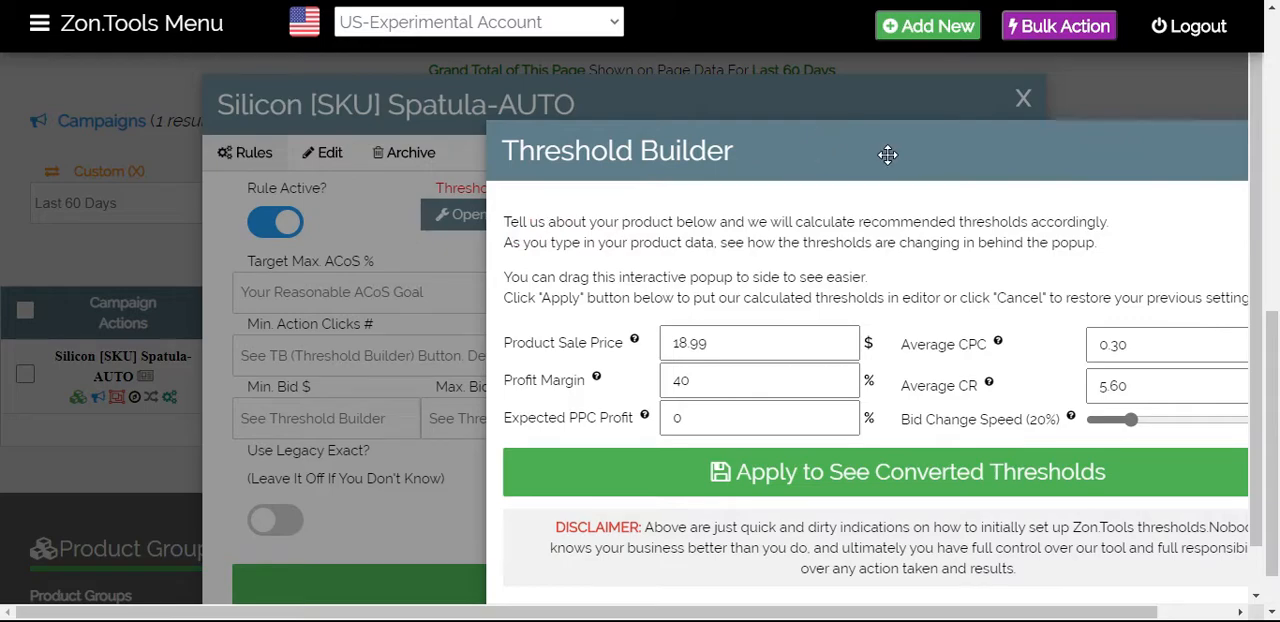
{"action": "left_click_drag", "start_coordinate": [888, 156], "coordinate": [590, 112]}
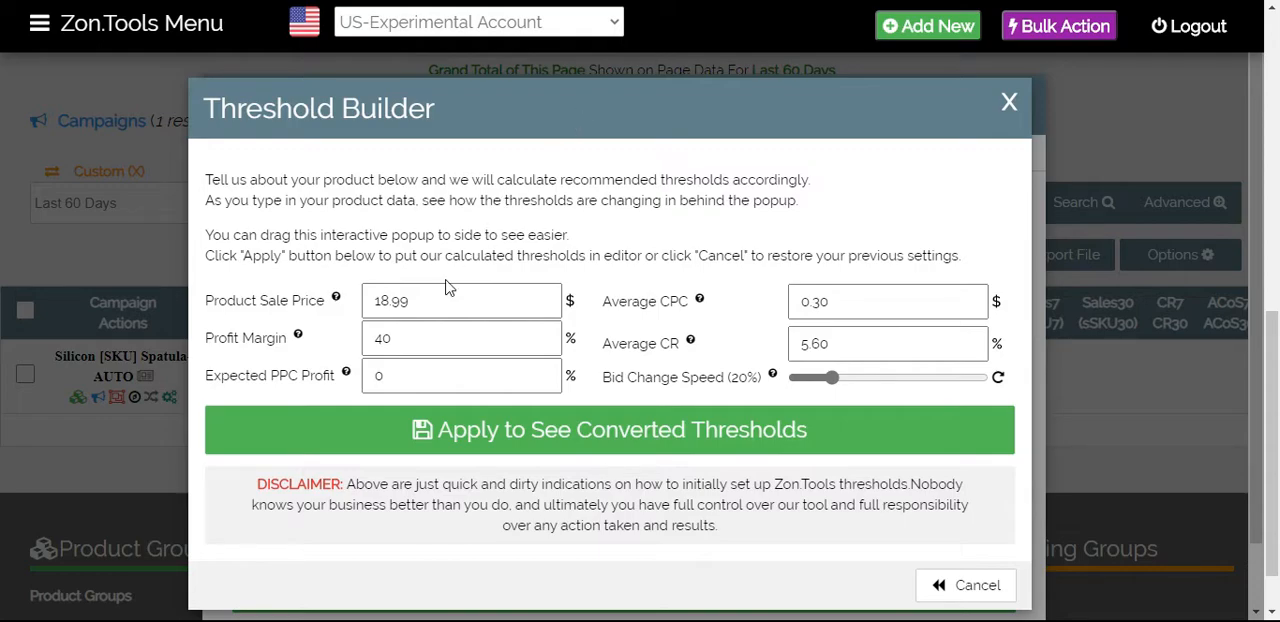
{"action": "left_click", "coordinate": [460, 300]}
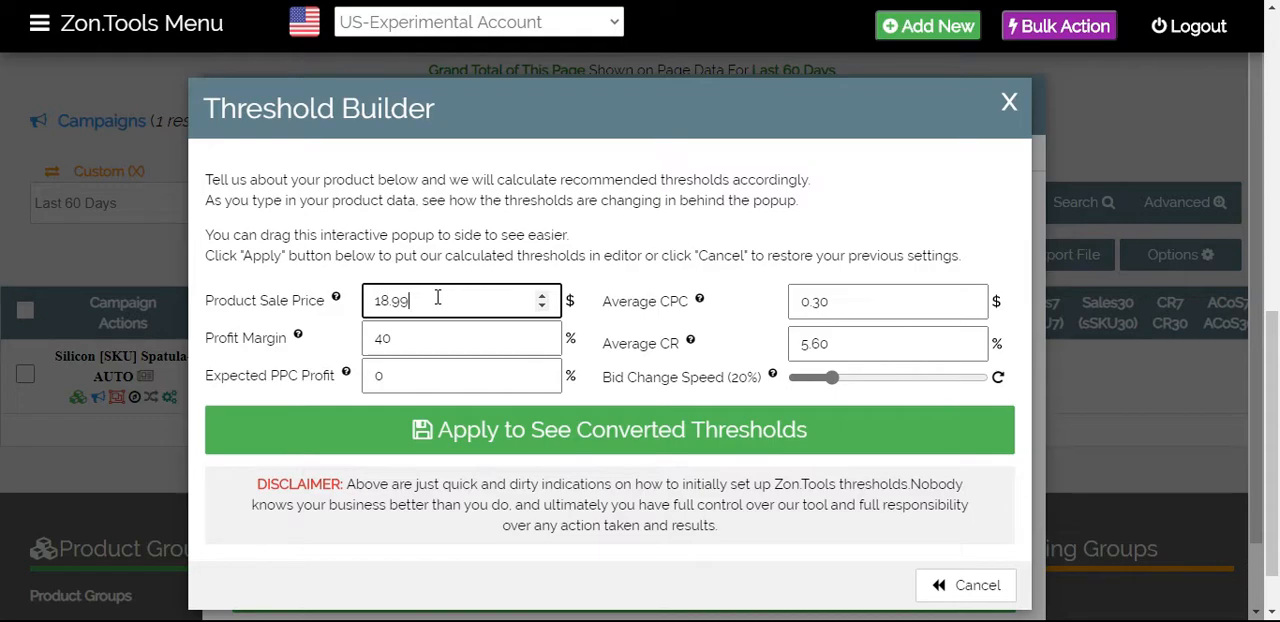
{"action": "mouse_move", "coordinate": [448, 136]}
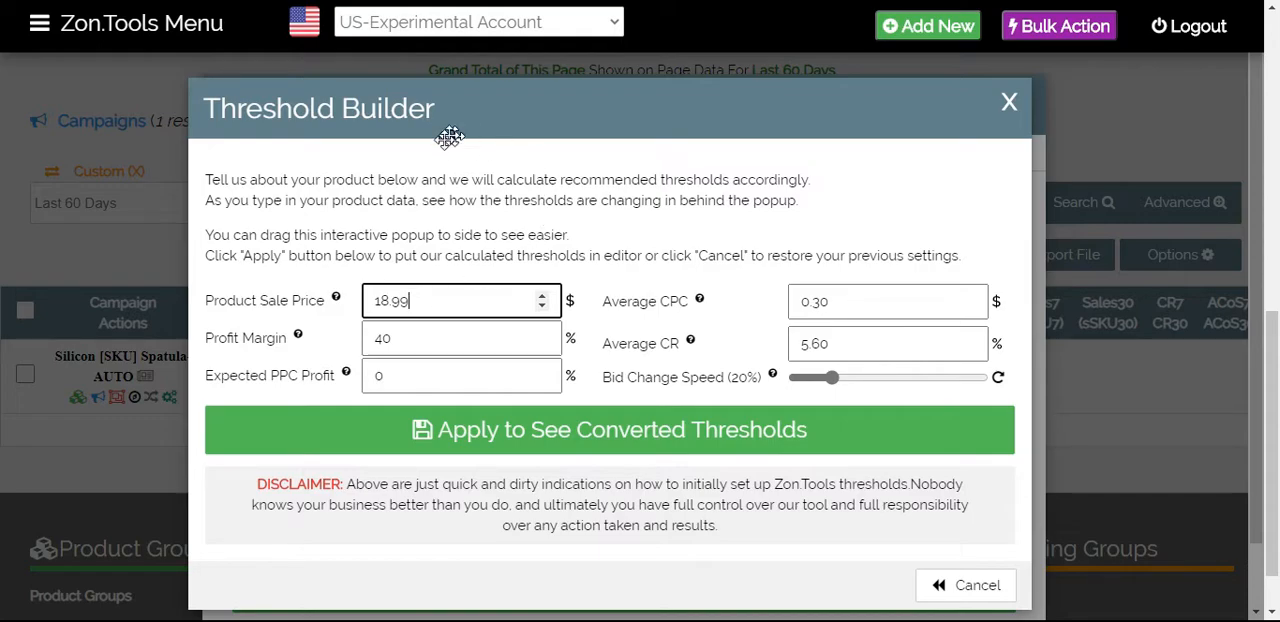
{"action": "mouse_move", "coordinate": [456, 330]}
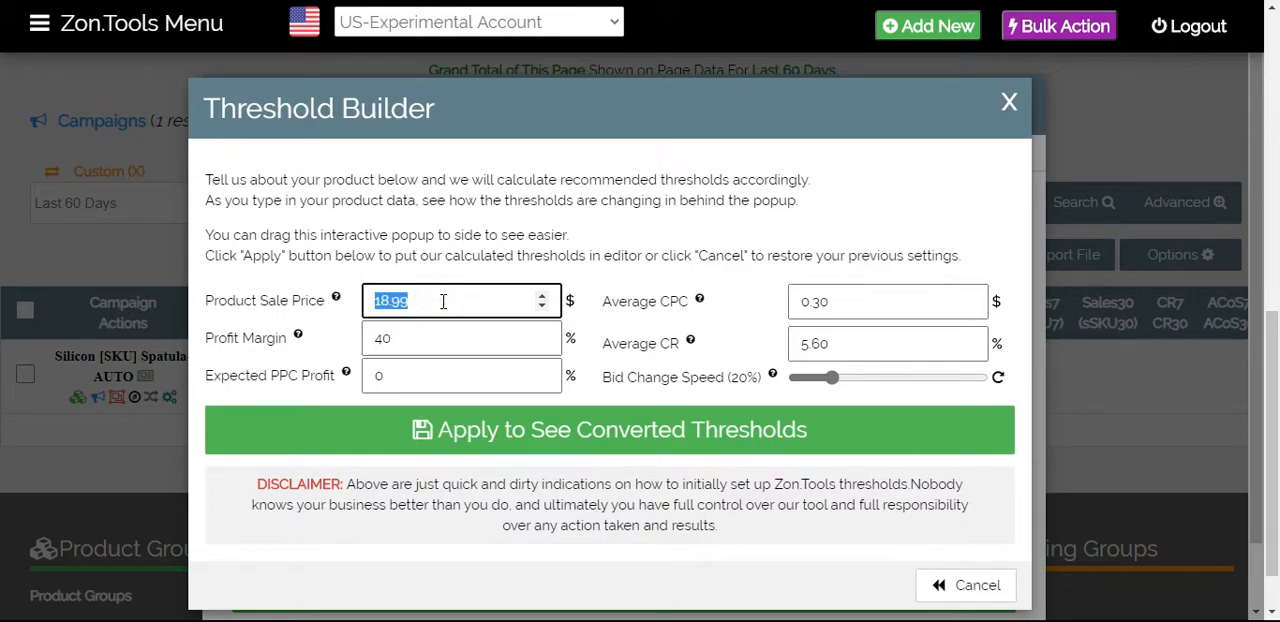
{"action": "type", "text": "20"}
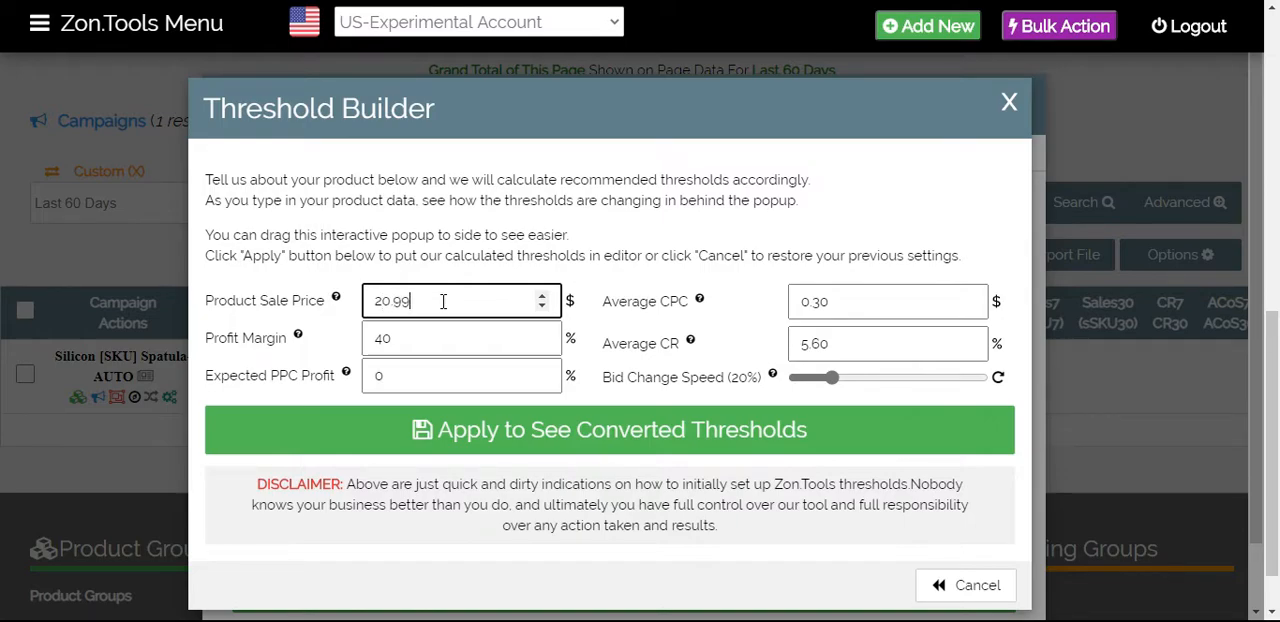
{"action": "left_click", "coordinate": [452, 338]}
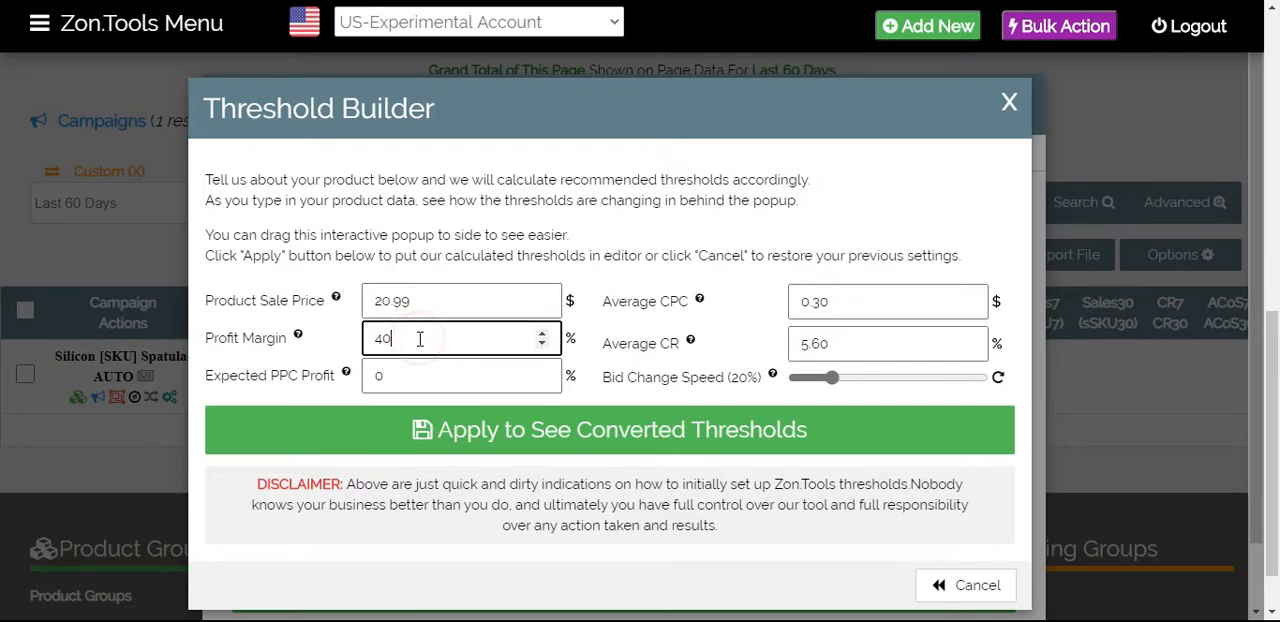
{"action": "mouse_move", "coordinate": [432, 374]}
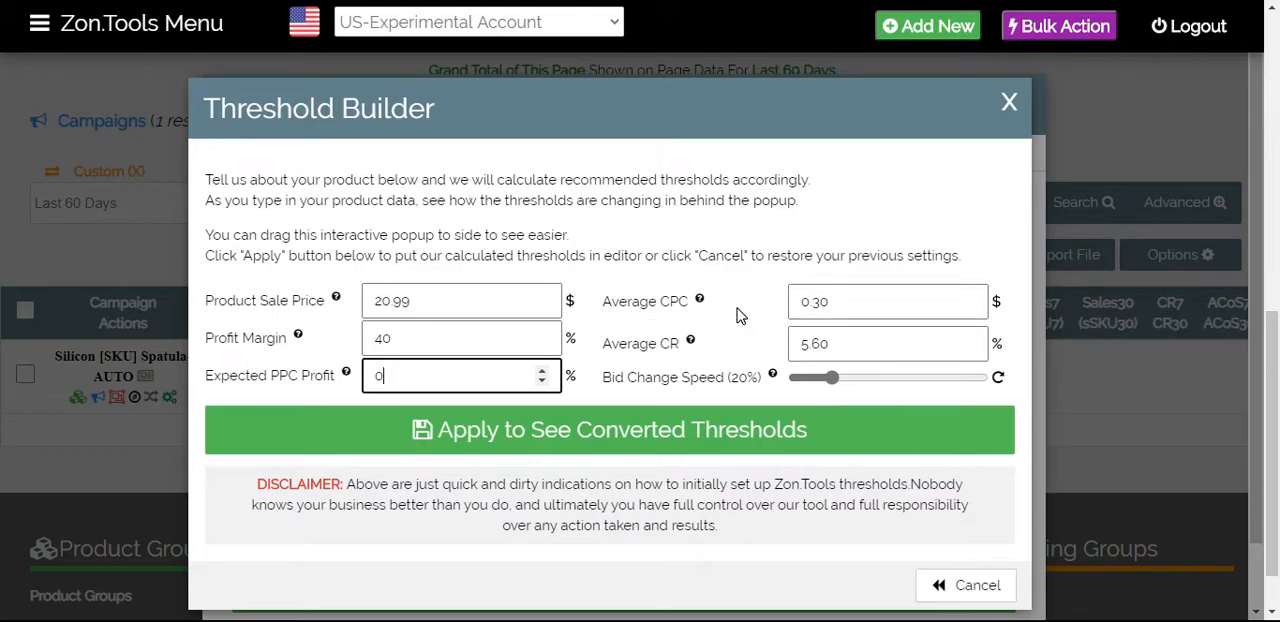
{"action": "mouse_move", "coordinate": [700, 300]}
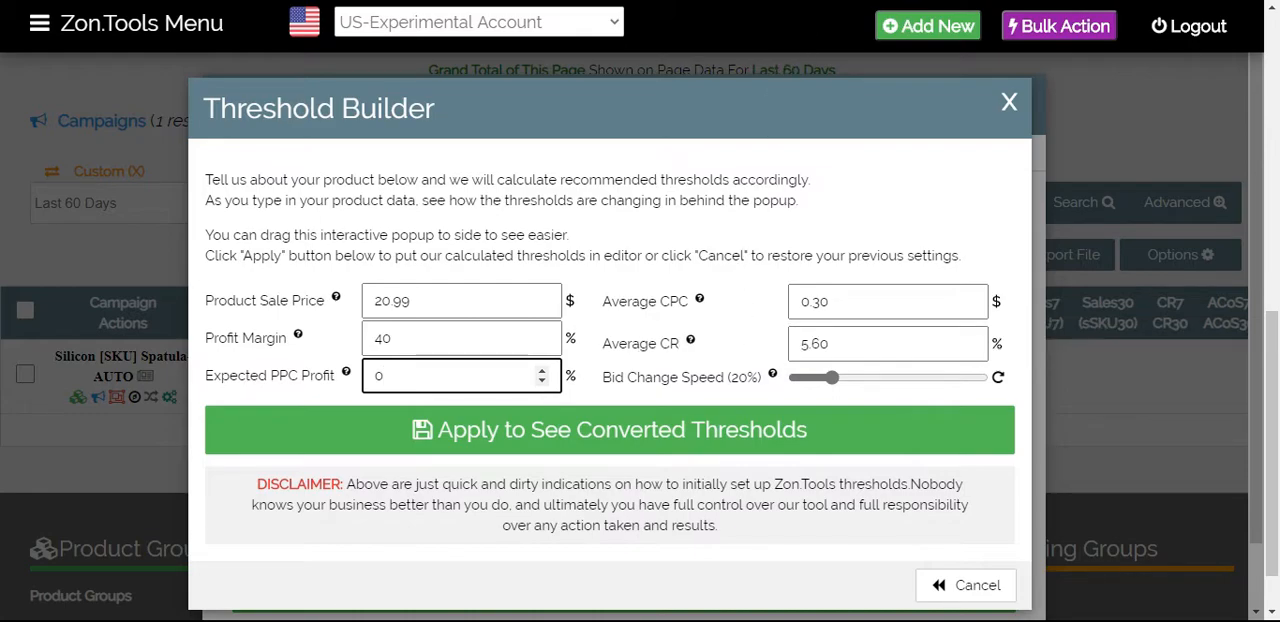
{"action": "left_click", "coordinate": [1008, 102]}
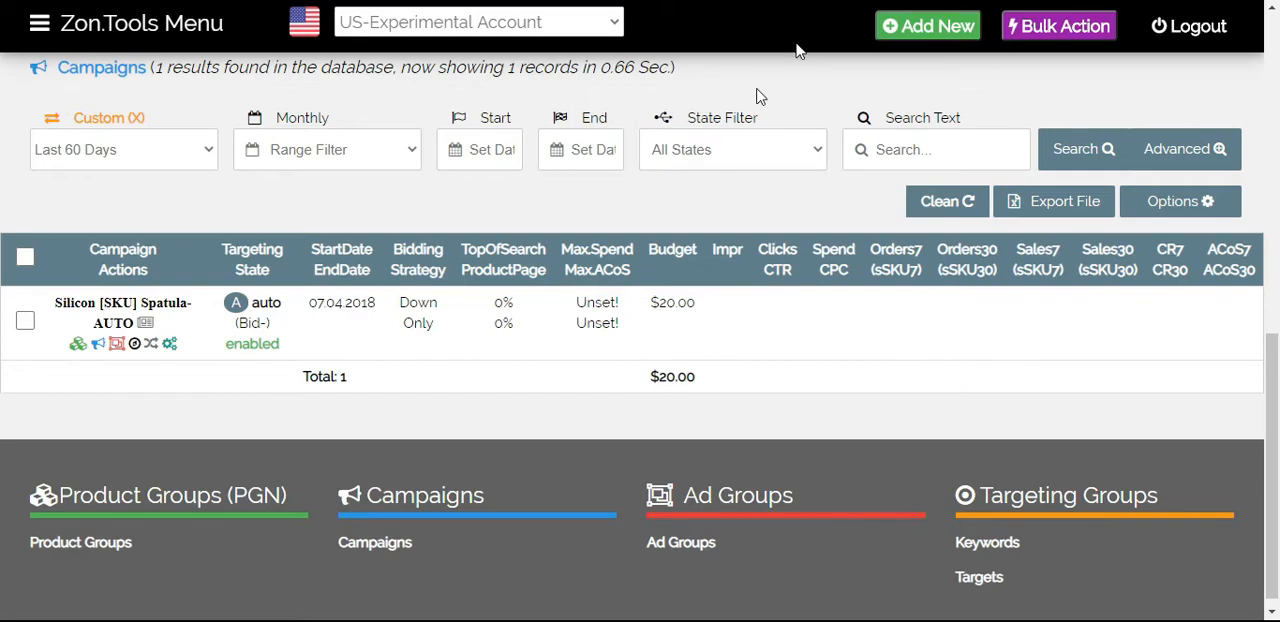
{"action": "mouse_move", "coordinate": [168, 130]}
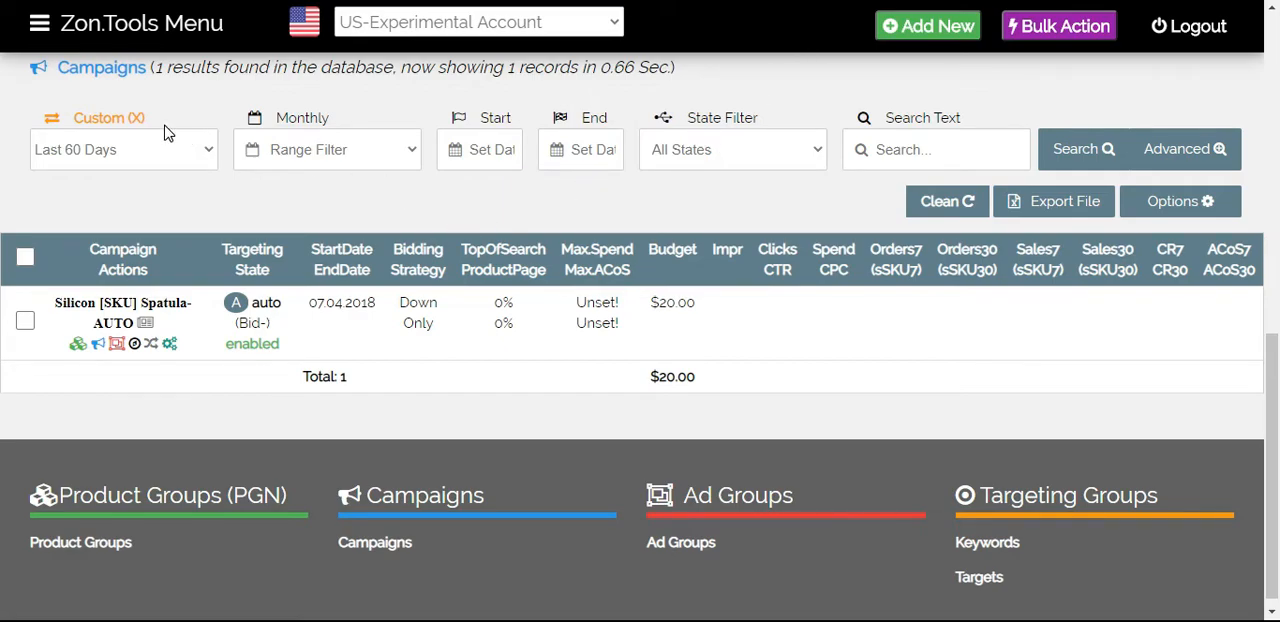
{"action": "mouse_move", "coordinate": [168, 188]}
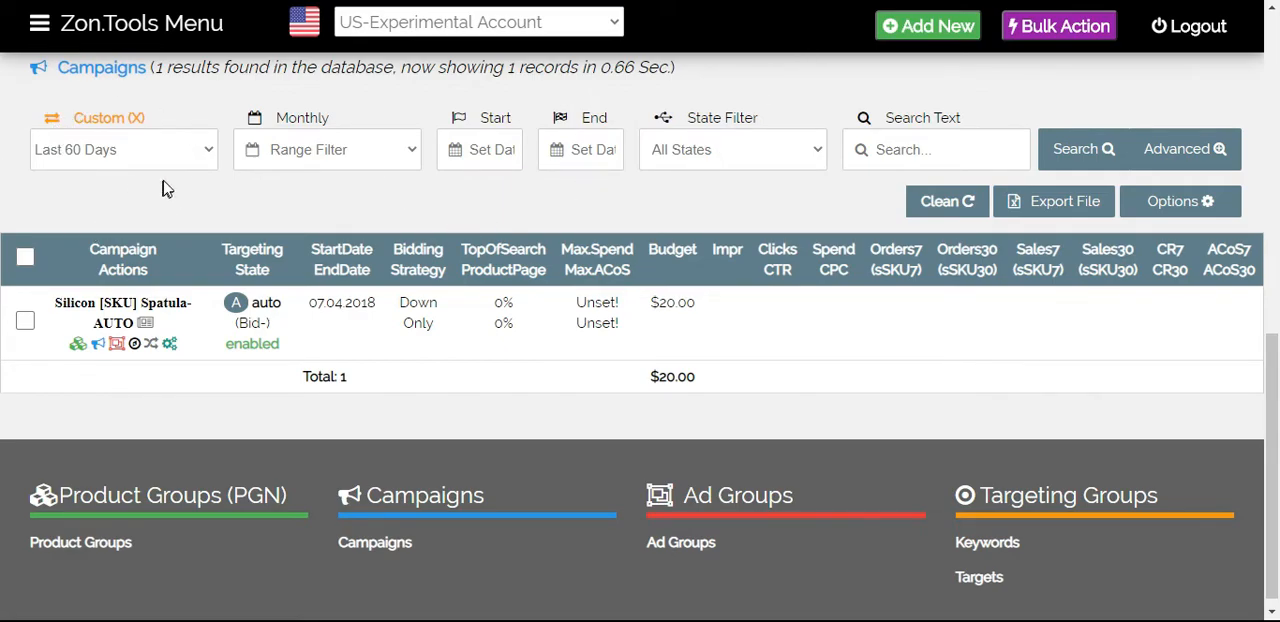
{"action": "mouse_move", "coordinate": [172, 186]}
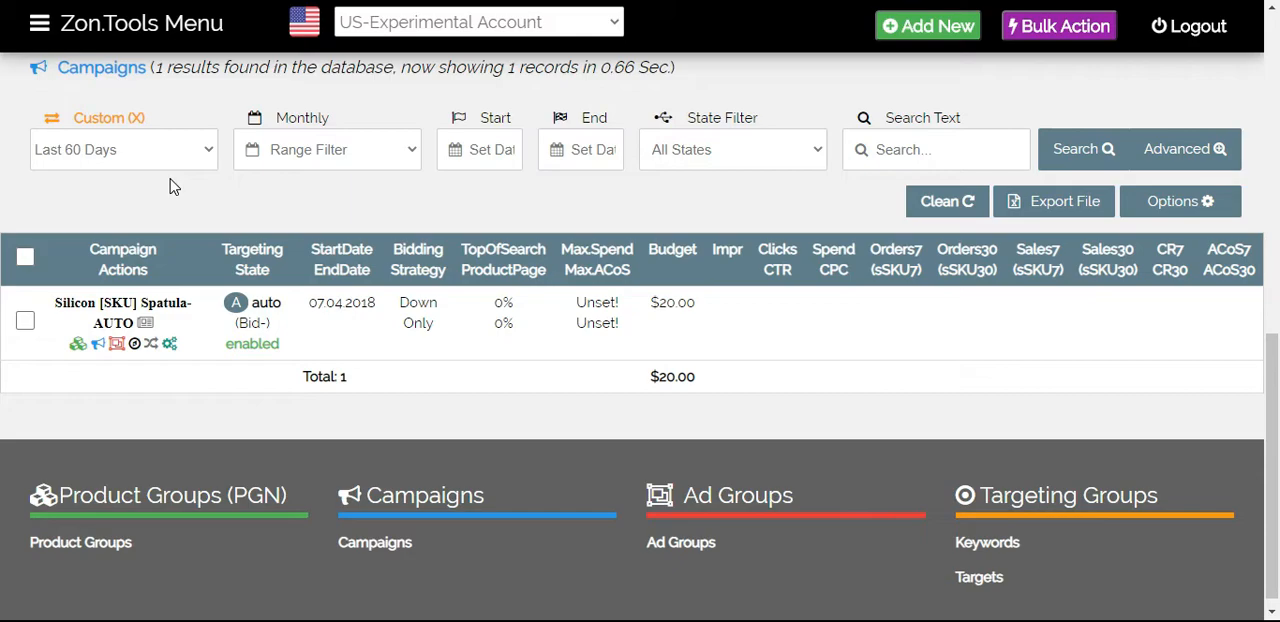
{"action": "mouse_move", "coordinate": [740, 218]}
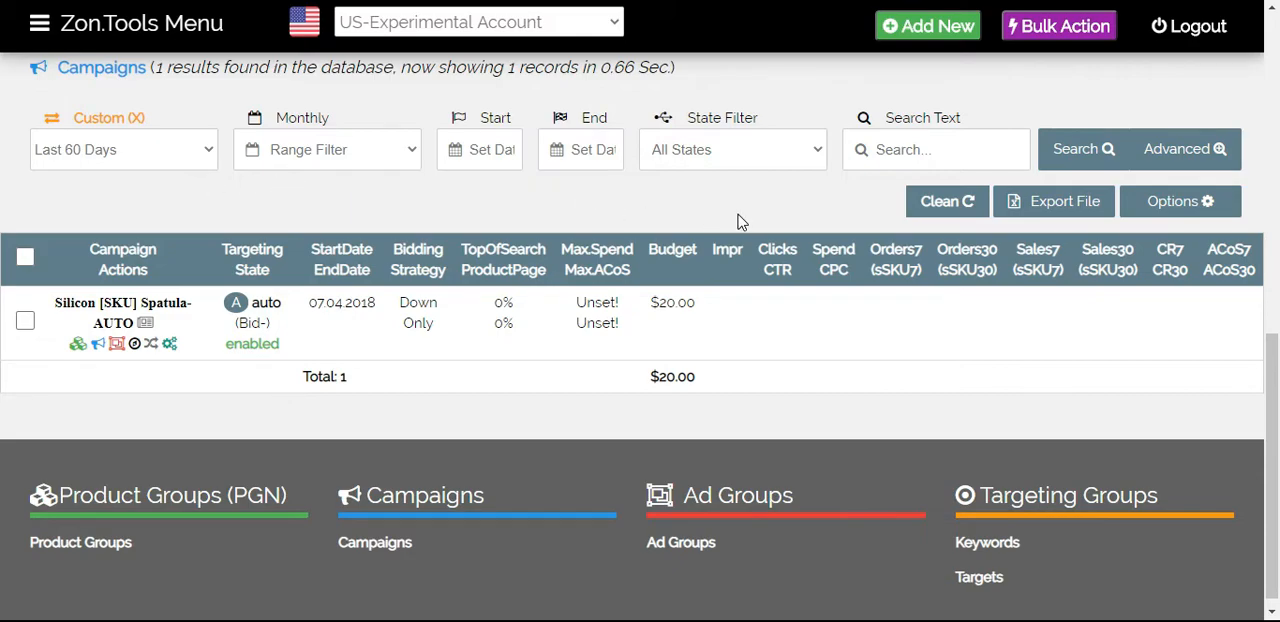
{"action": "mouse_move", "coordinate": [844, 222]}
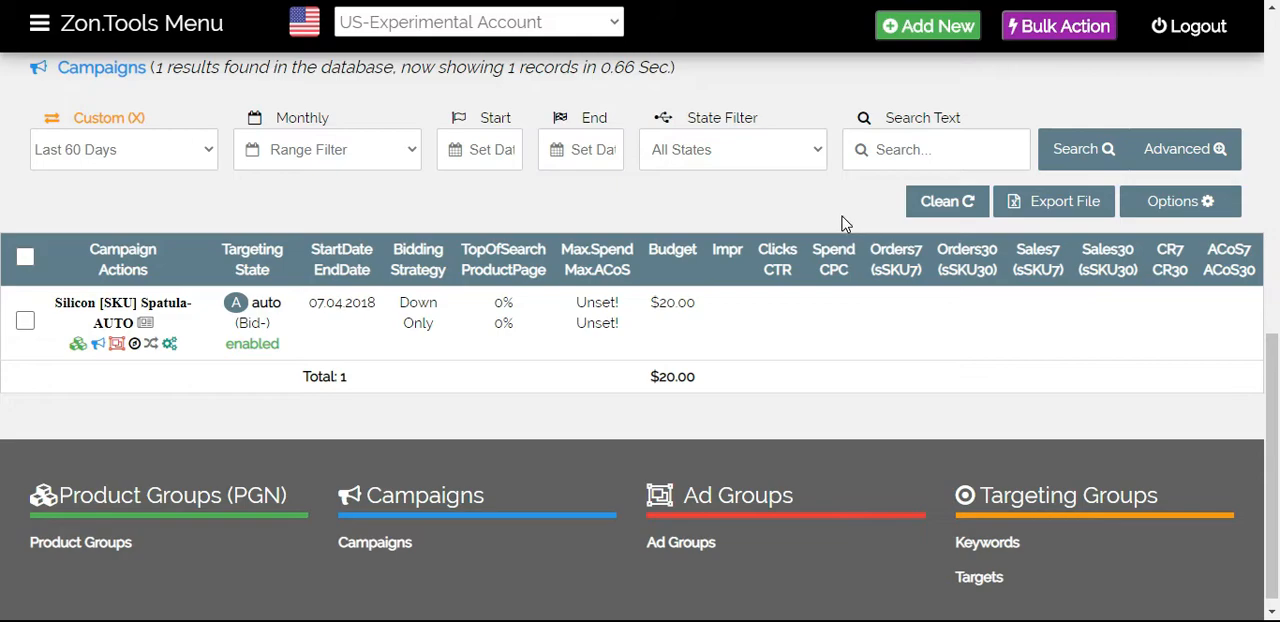
{"action": "mouse_move", "coordinate": [116, 178]}
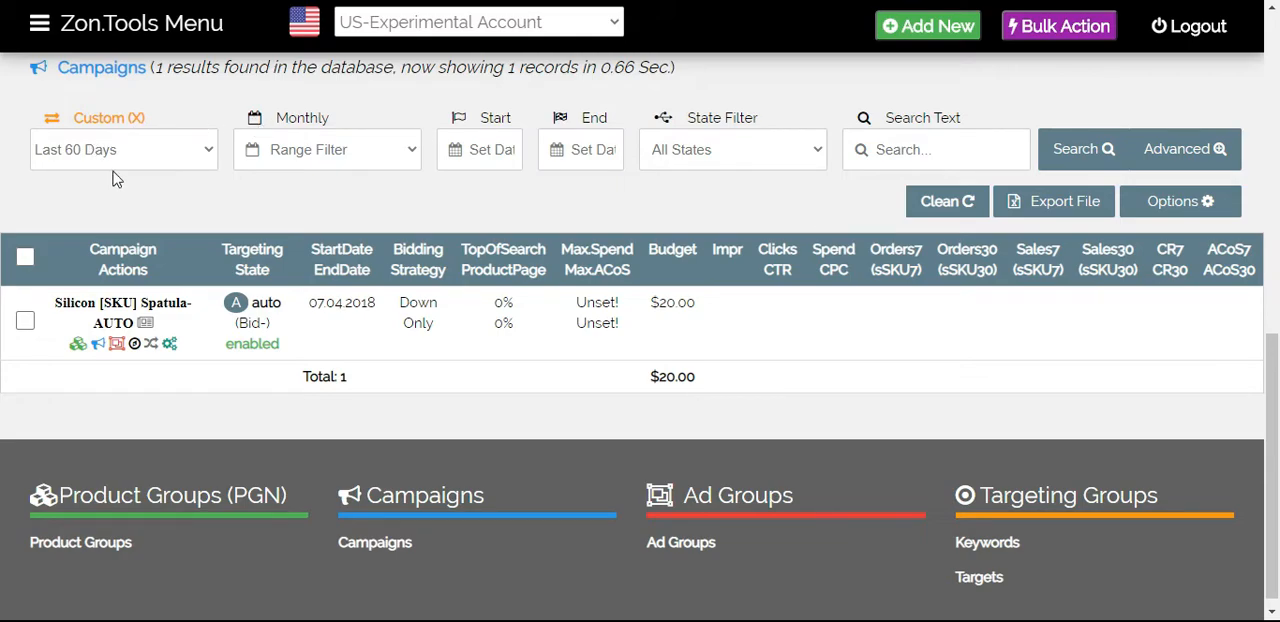
{"action": "mouse_move", "coordinate": [860, 278]}
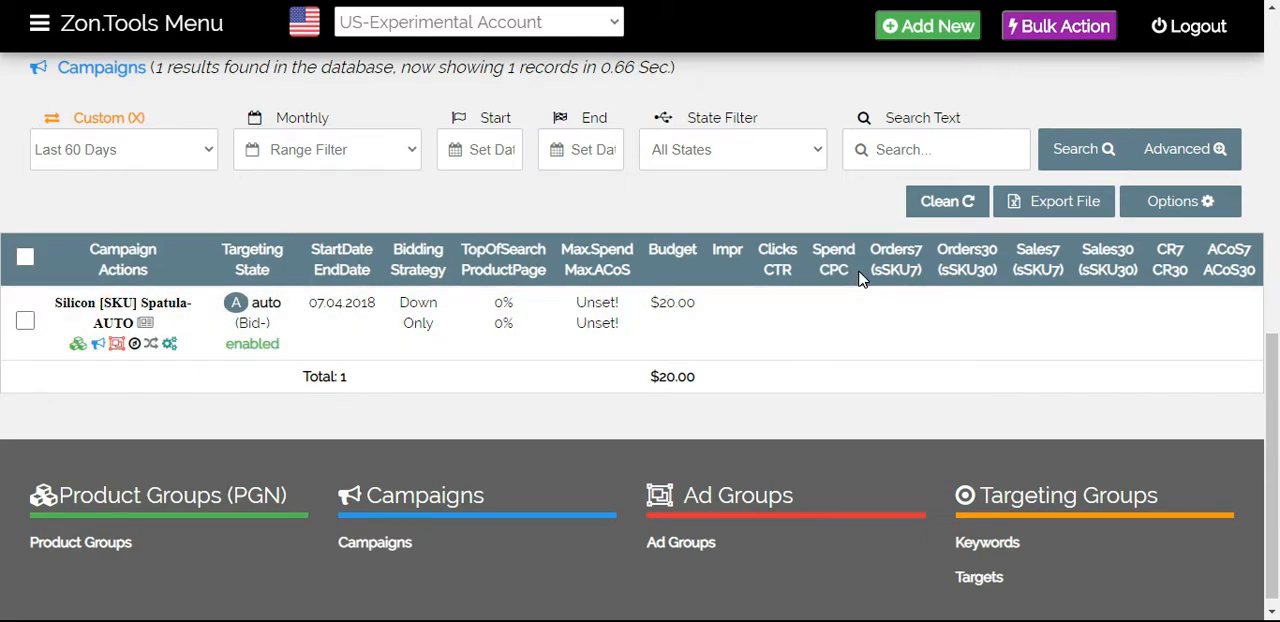
{"action": "mouse_move", "coordinate": [814, 256]}
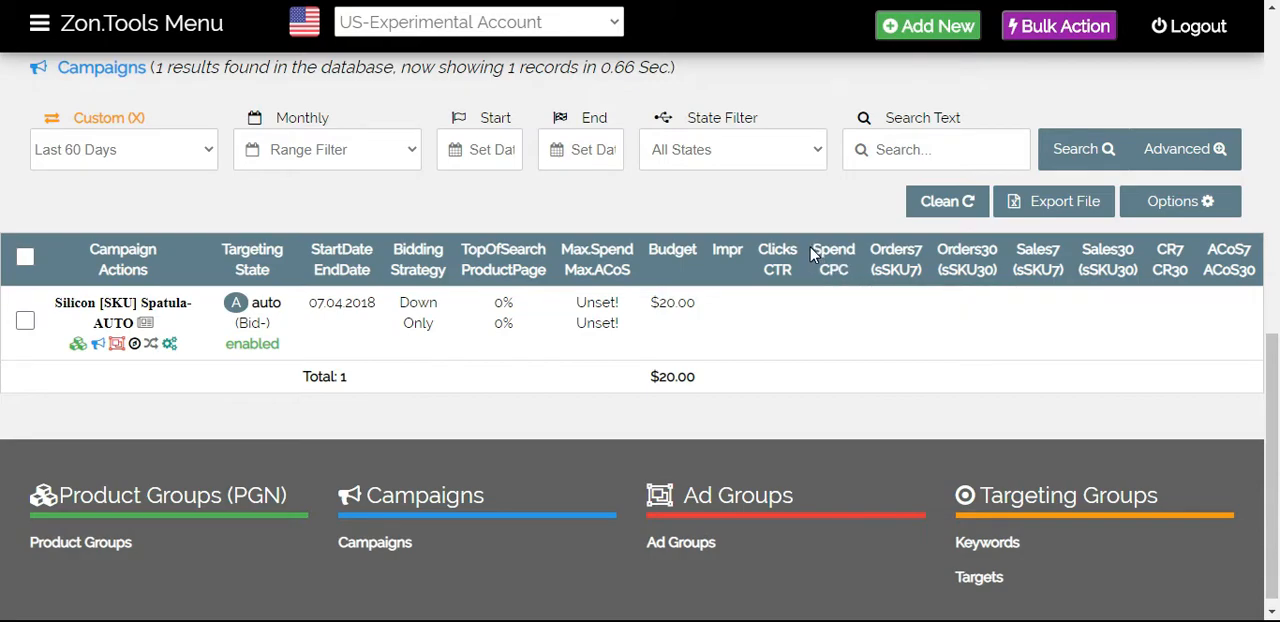
{"action": "mouse_move", "coordinate": [832, 260]}
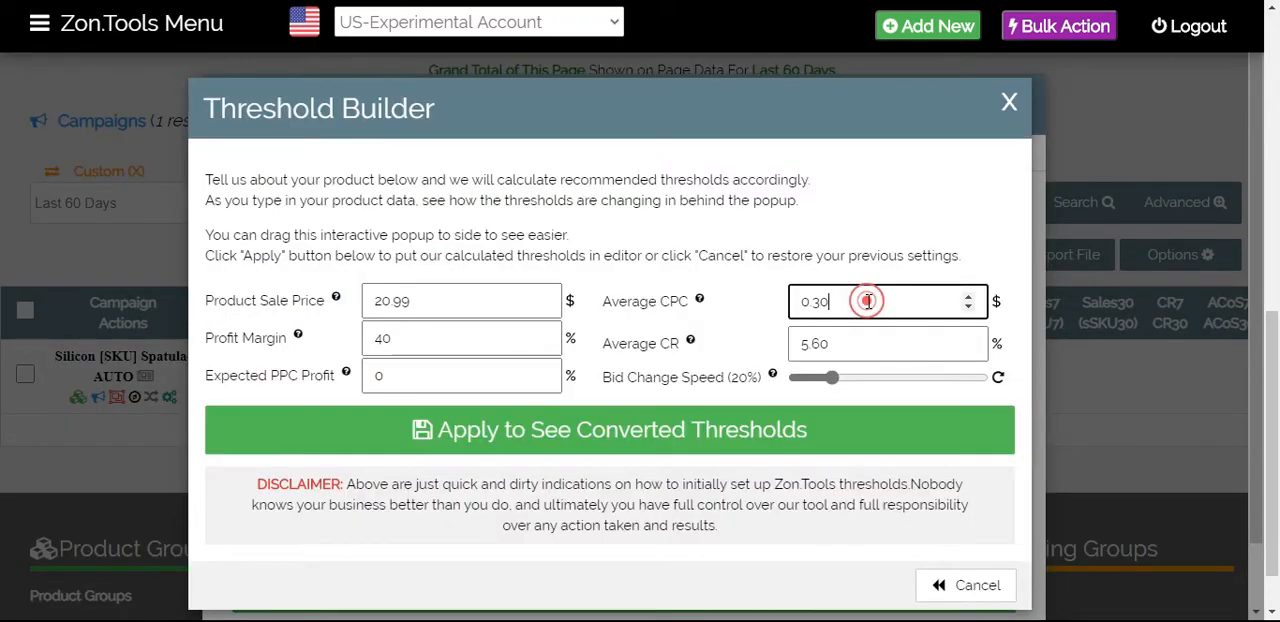
Select the Average CPC field holding 0.30 before leaving the Threshold Builder
{"action": "left_click", "coordinate": [878, 300]}
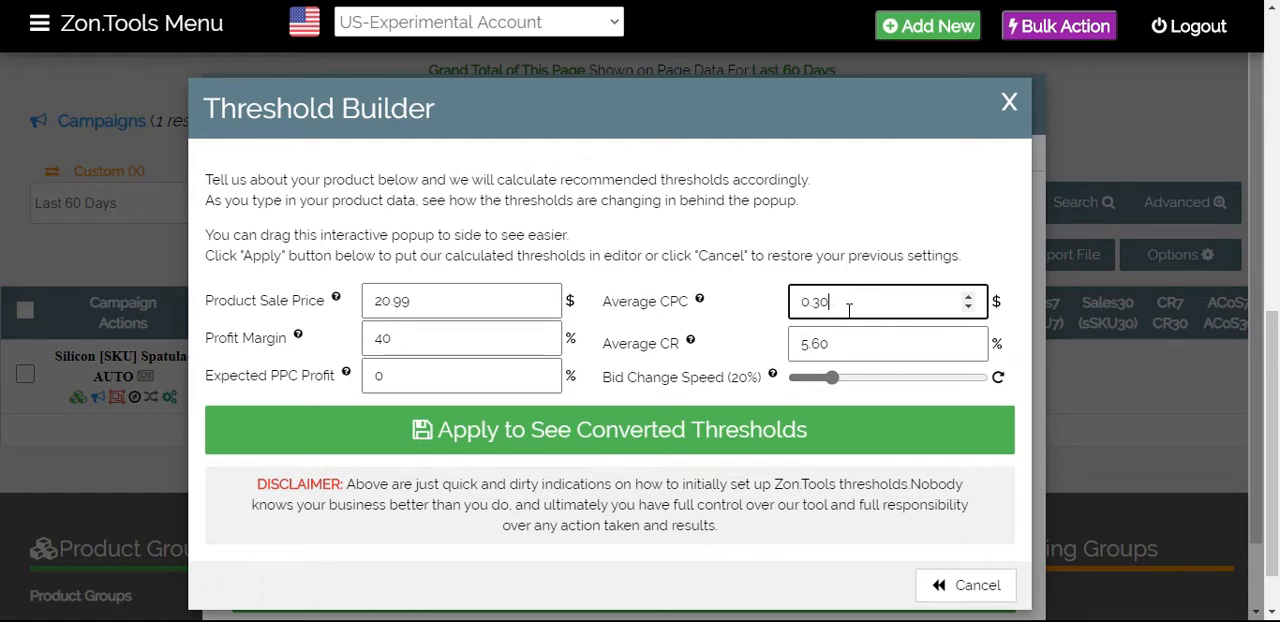
{"action": "mouse_move", "coordinate": [604, 344]}
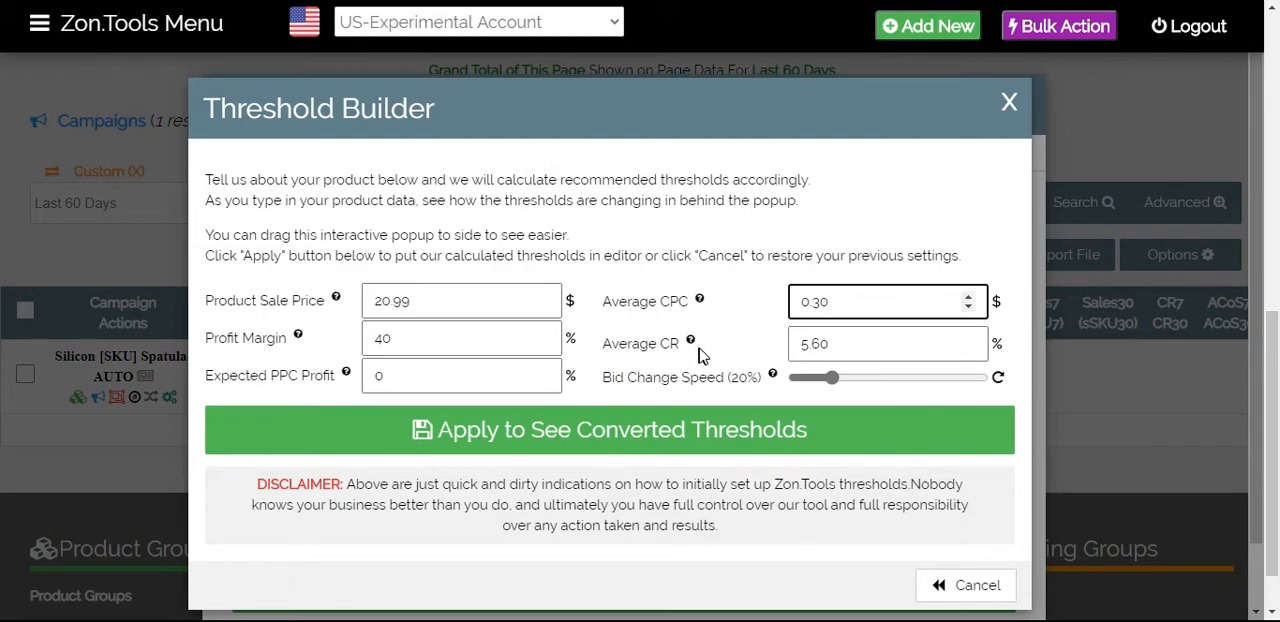
{"action": "mouse_move", "coordinate": [688, 356]}
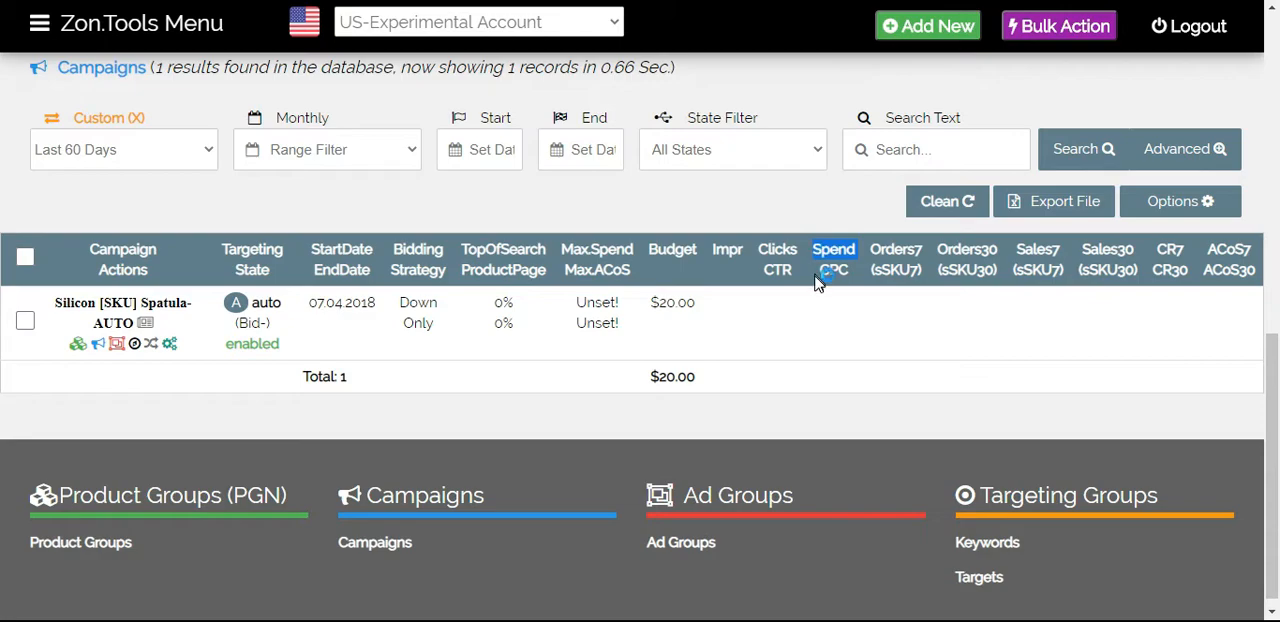
{"action": "mouse_move", "coordinate": [858, 344]}
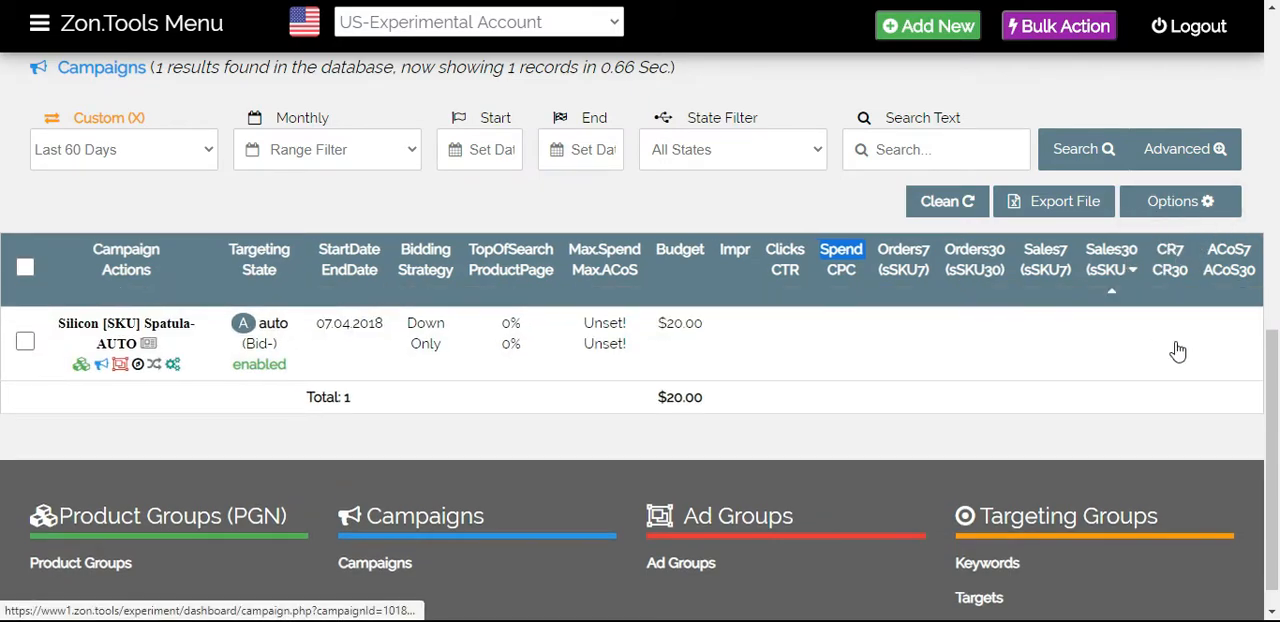
{"action": "mouse_move", "coordinate": [1252, 282]}
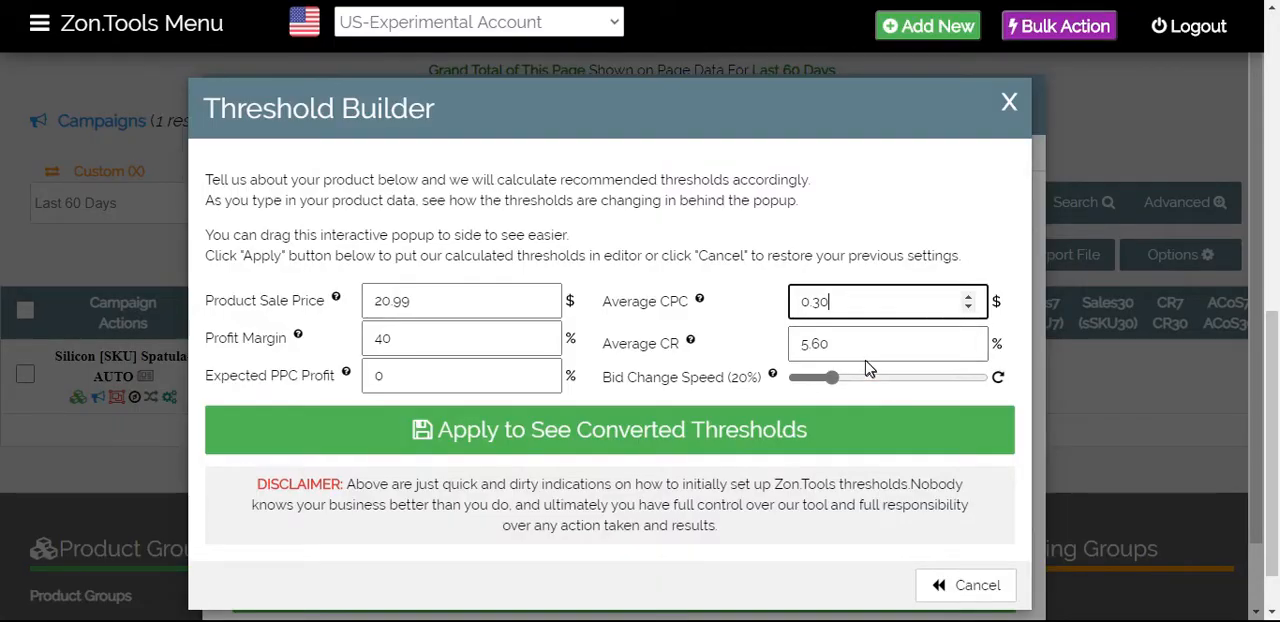
Apply the converted thresholds to the rules: ACoS 40, min clicks 18, bids 0.03–0.83, change rate 20
{"action": "left_click", "coordinate": [880, 344]}
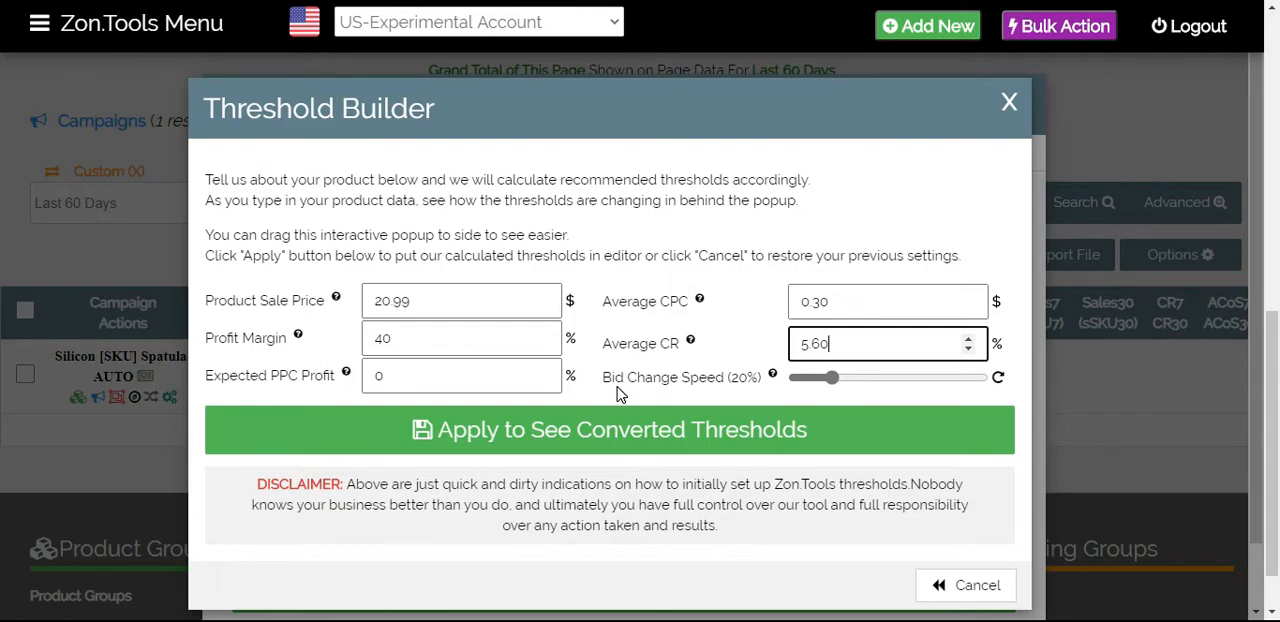
{"action": "mouse_move", "coordinate": [634, 440]}
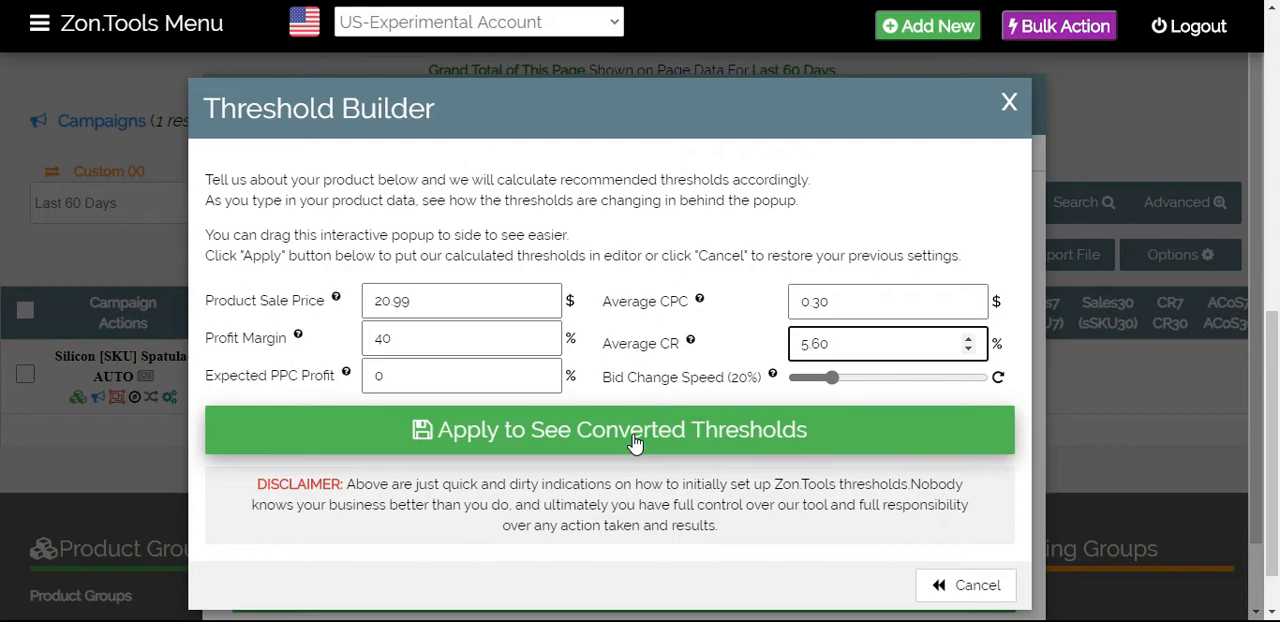
{"action": "left_click", "coordinate": [634, 430]}
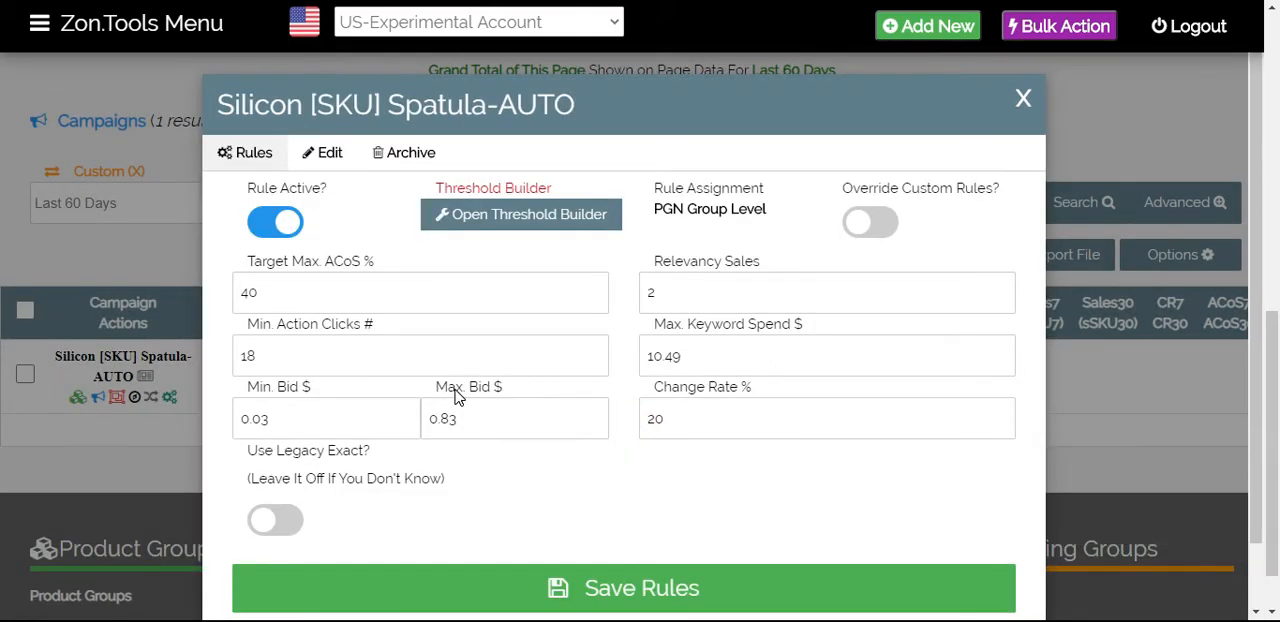